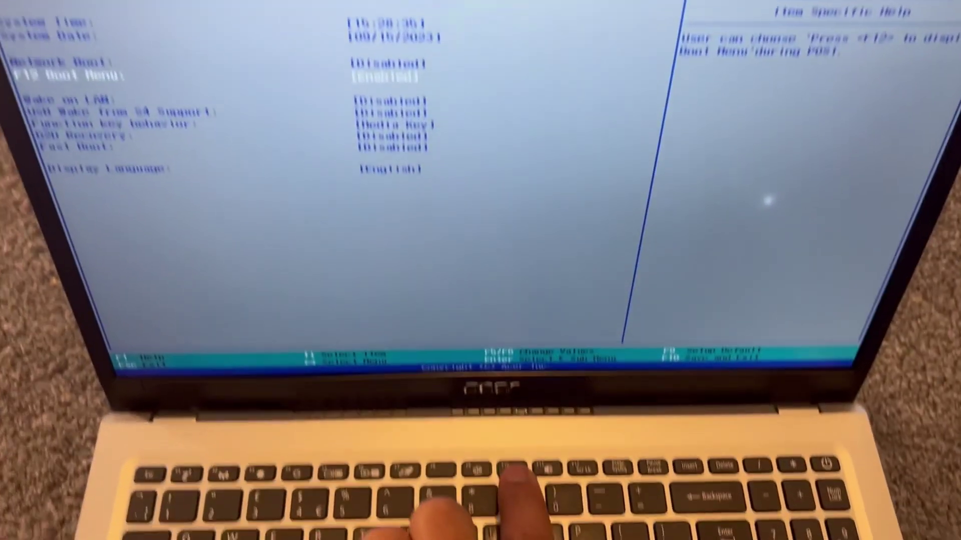
# Request save-and-exit with F10 after enabling the F12 Boot Menu
pyautogui.press('f10')
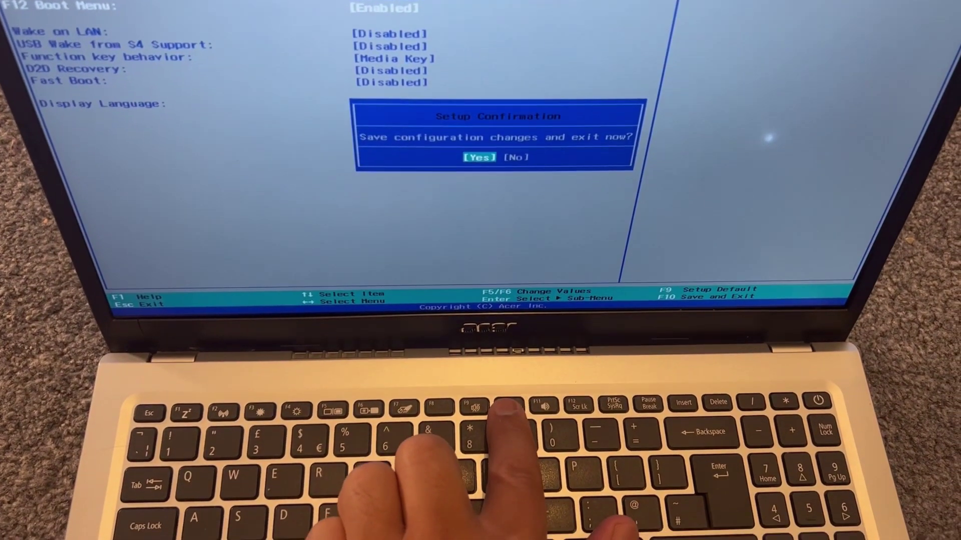